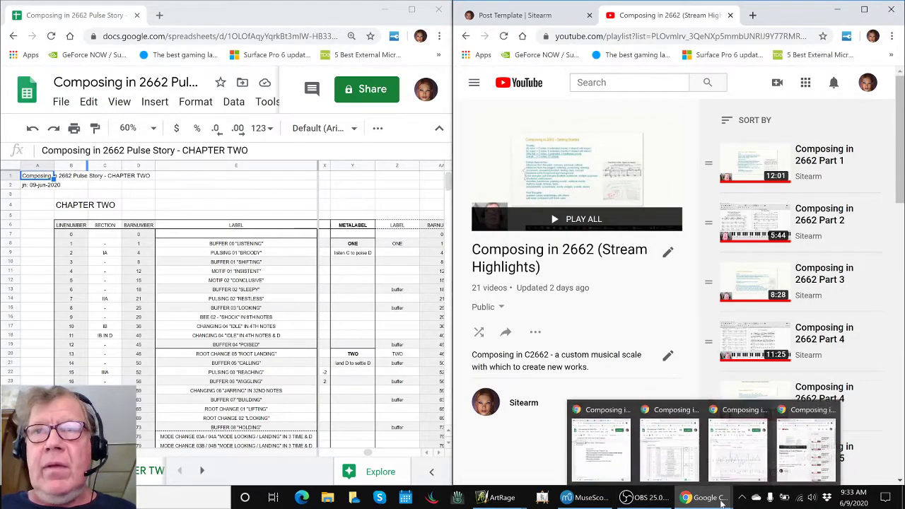
{"action": "mouse_move", "coordinate": [600, 449]}
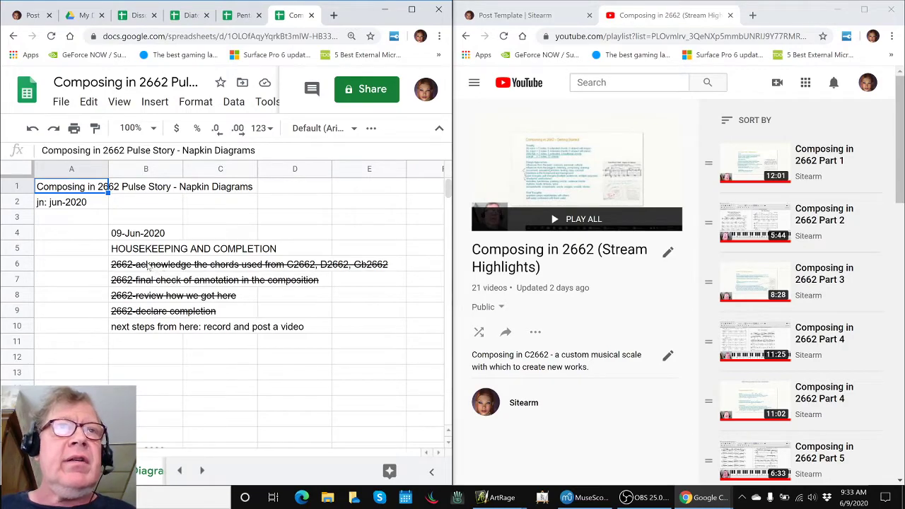
- Review the struck-through checklist entries: acknowledge the chords, review how we got here, declare completion
{"action": "left_click", "coordinate": [146, 264]}
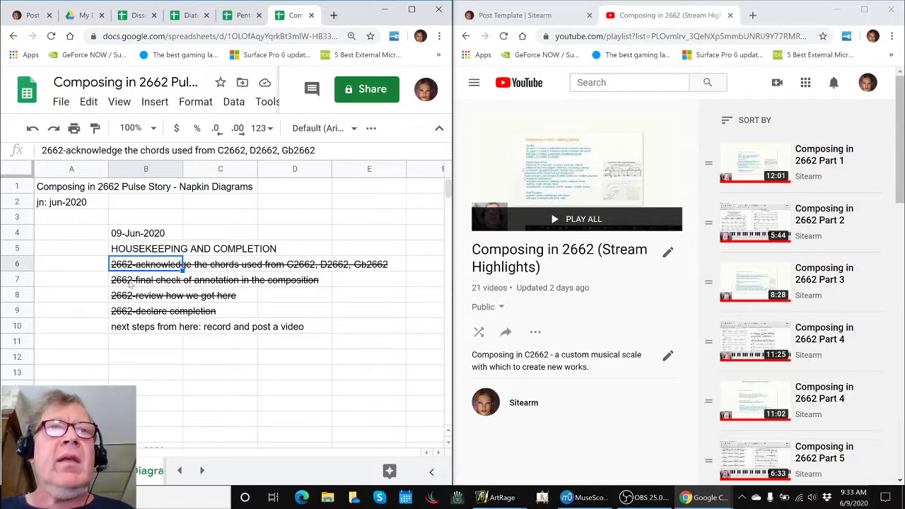
{"action": "left_click", "coordinate": [146, 280]}
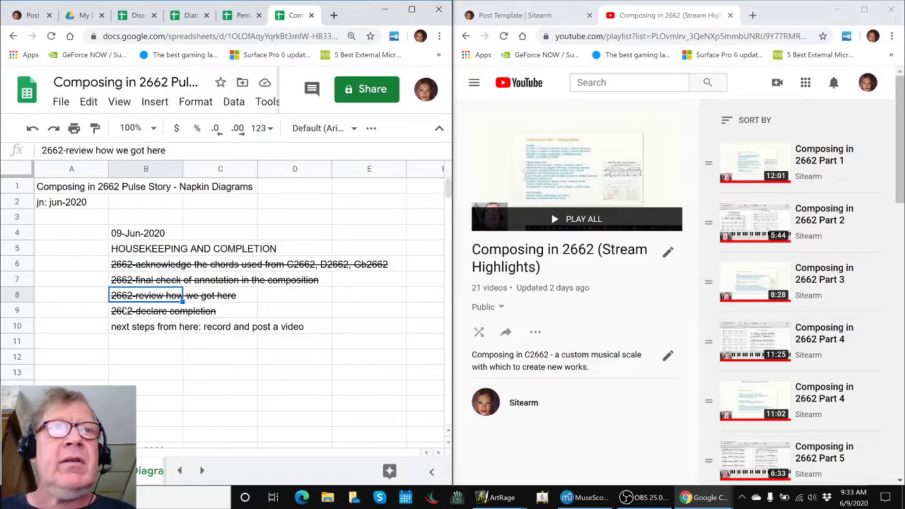
{"action": "left_click", "coordinate": [146, 311]}
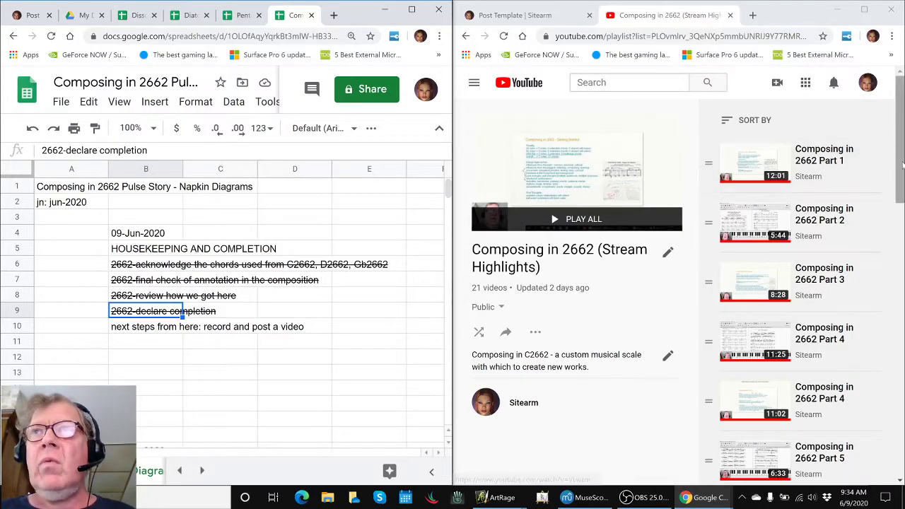
{"action": "scroll", "scroll_direction": "down", "scroll_amount": 3}
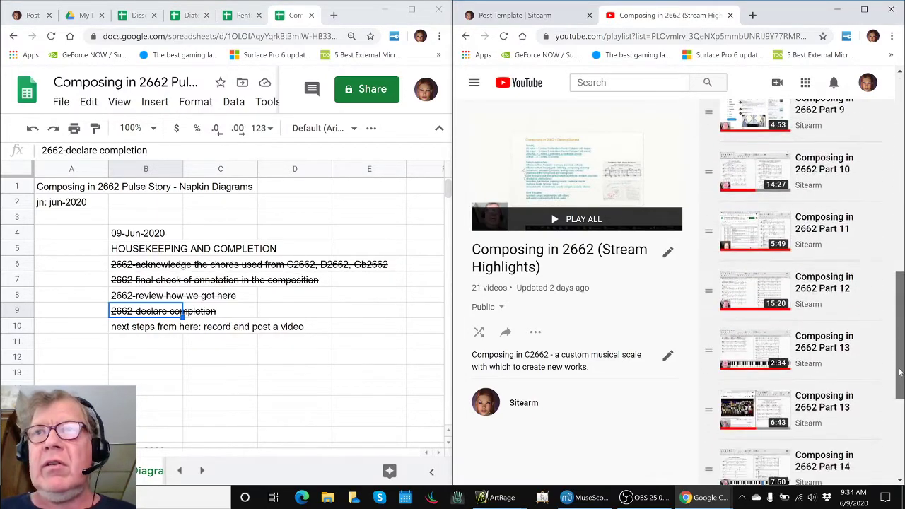
{"action": "scroll", "scroll_direction": "down", "scroll_amount": 3}
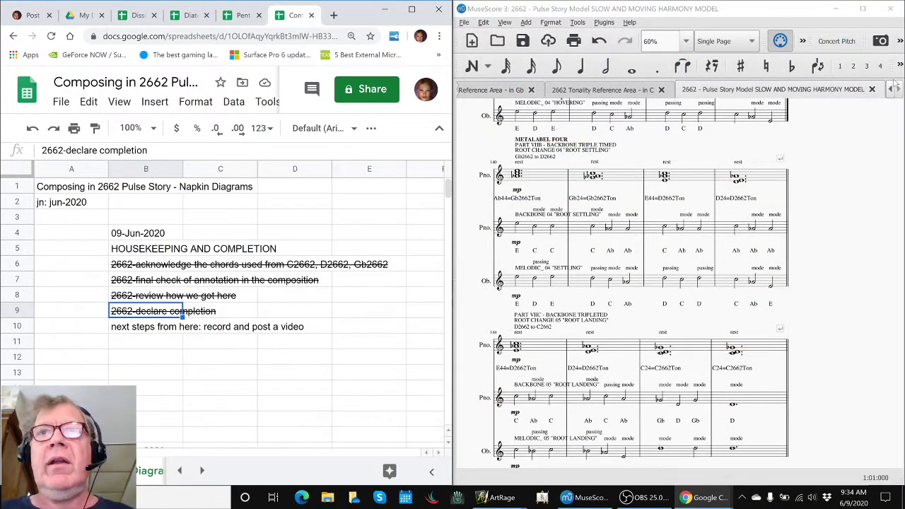
{"action": "mouse_move", "coordinate": [704, 413]}
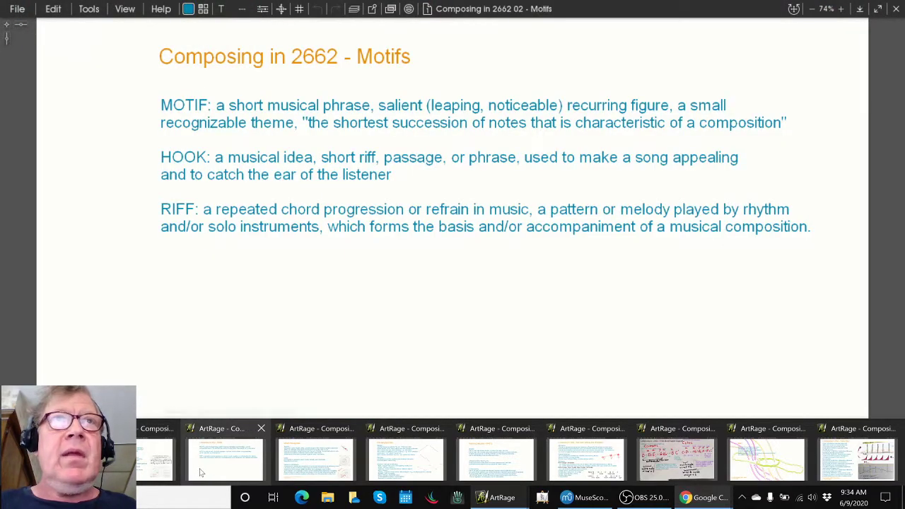
{"action": "mouse_move", "coordinate": [225, 460]}
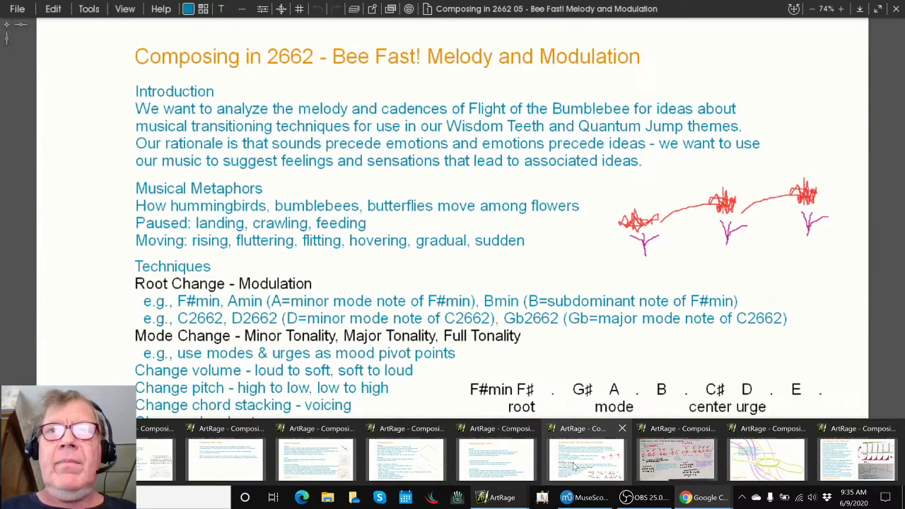
{"action": "mouse_move", "coordinate": [587, 460]}
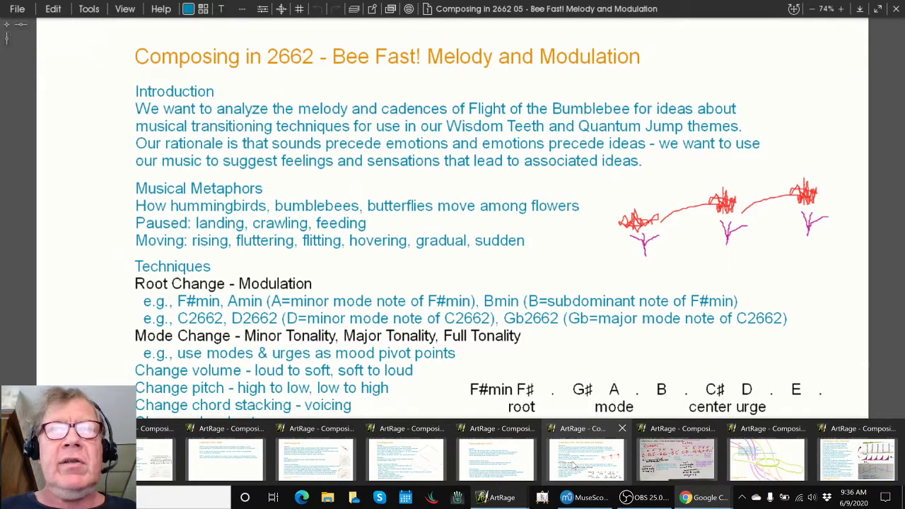
- Bring up the Composing in 2662 05 - Bee Fast! Melody and Modulation window
{"action": "left_click", "coordinate": [676, 460]}
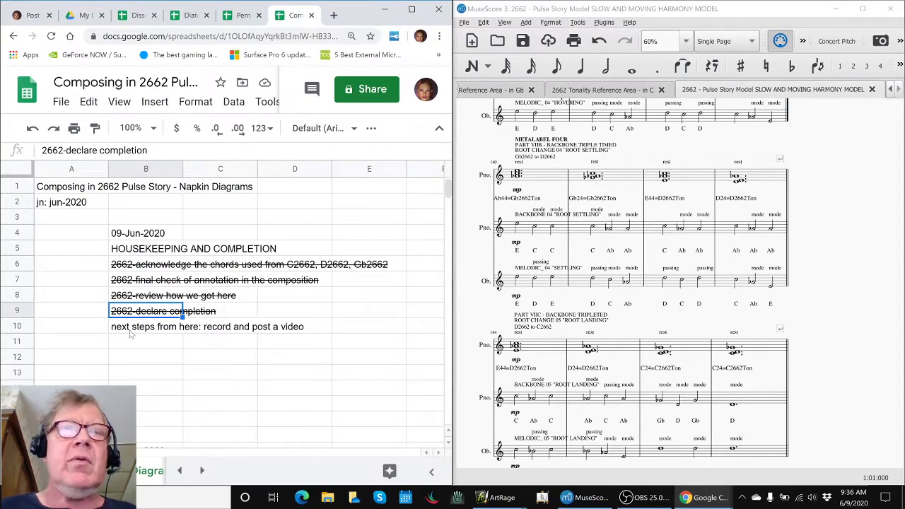
- Select the next steps from here entry in cell B10 of the checklist
{"action": "left_click", "coordinate": [146, 325]}
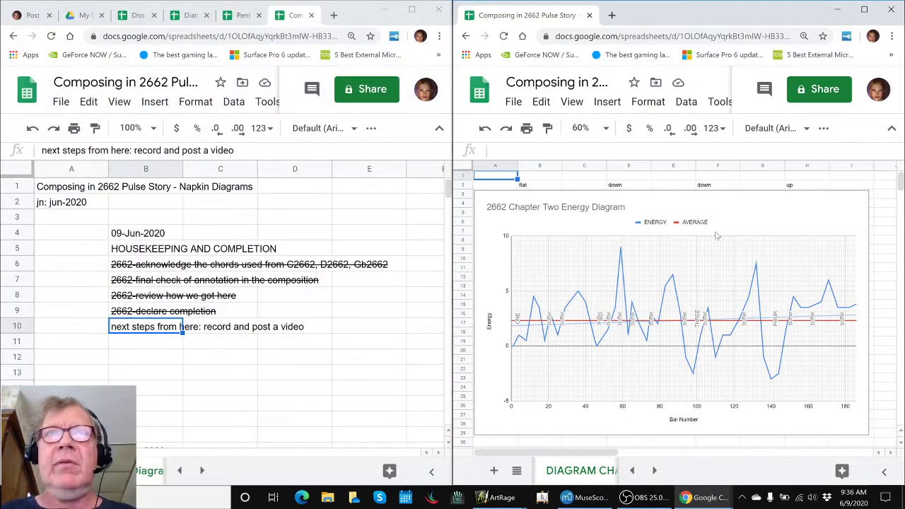
{"action": "mouse_move", "coordinate": [780, 354]}
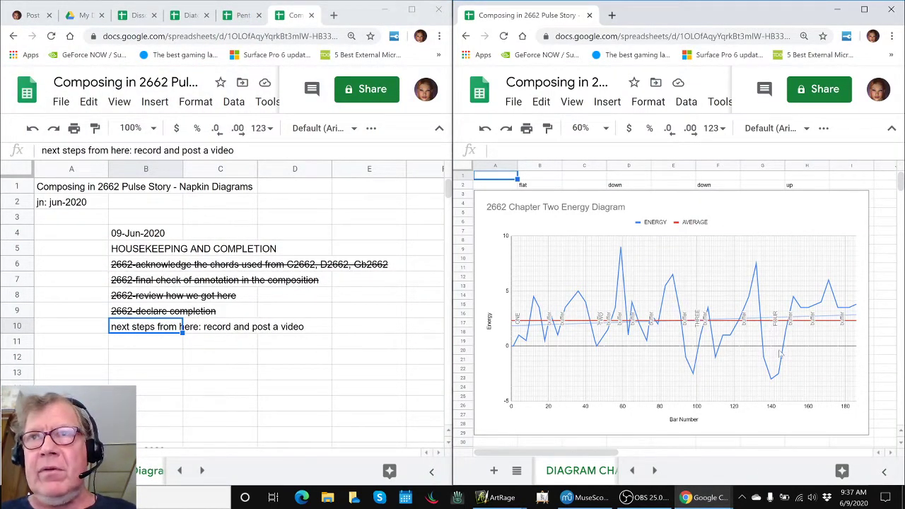
{"action": "mouse_move", "coordinate": [506, 328]}
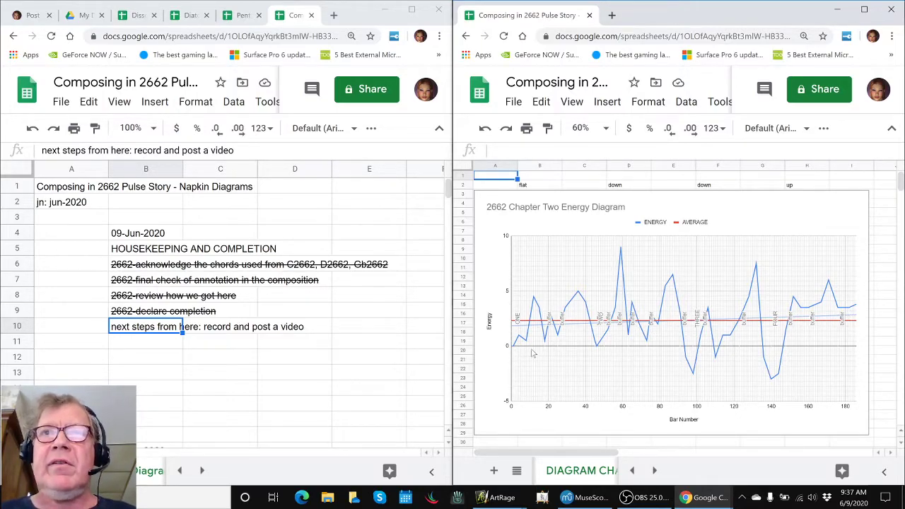
{"action": "left_click", "coordinate": [541, 184]}
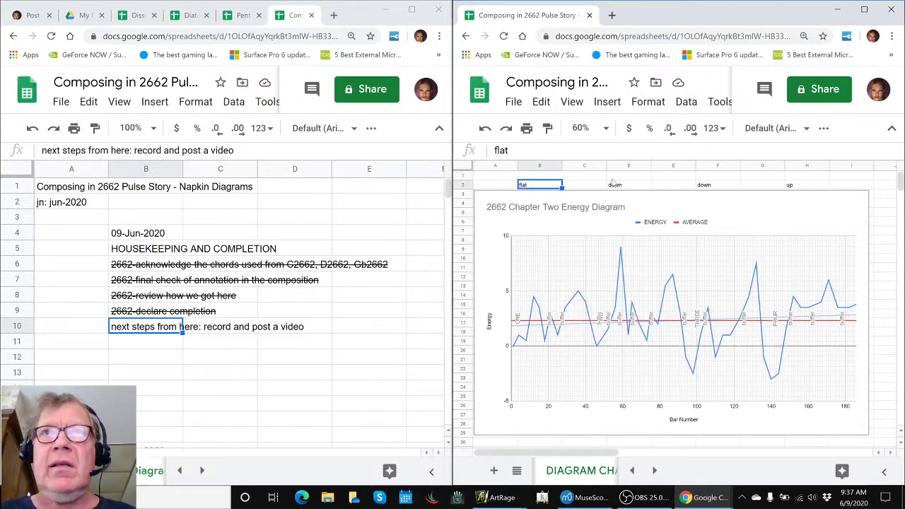
{"action": "left_click", "coordinate": [628, 175]}
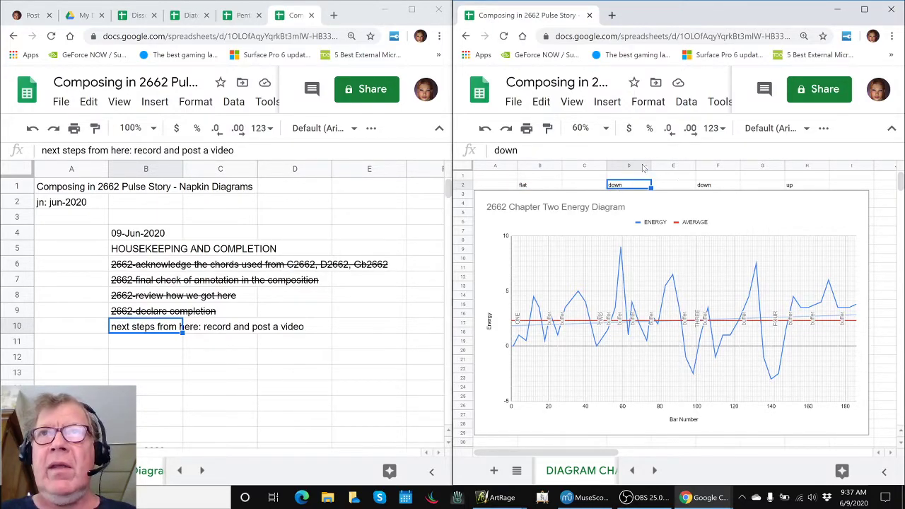
{"action": "left_click", "coordinate": [718, 183]}
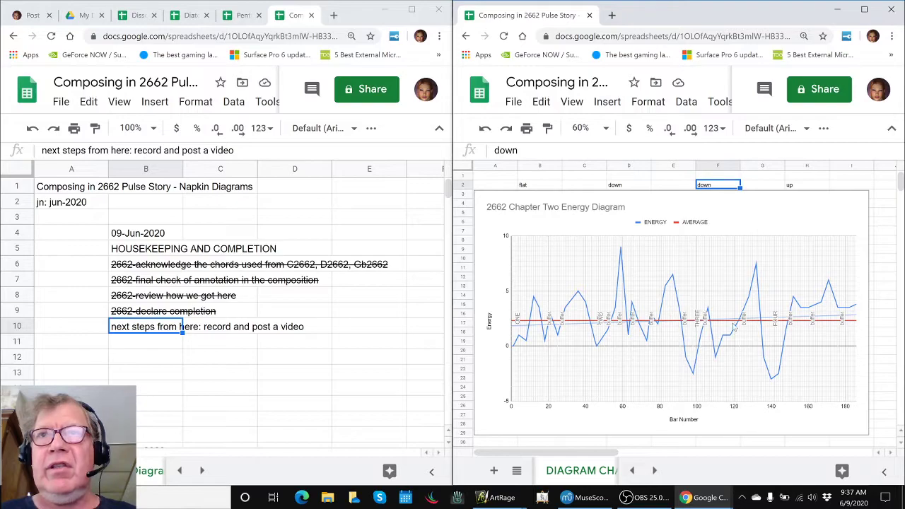
{"action": "mouse_move", "coordinate": [766, 191]}
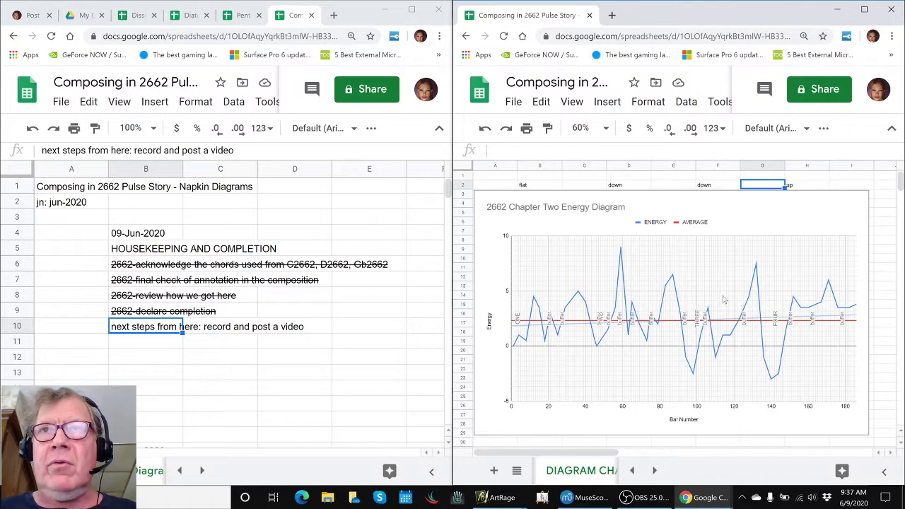
{"action": "mouse_move", "coordinate": [857, 303]}
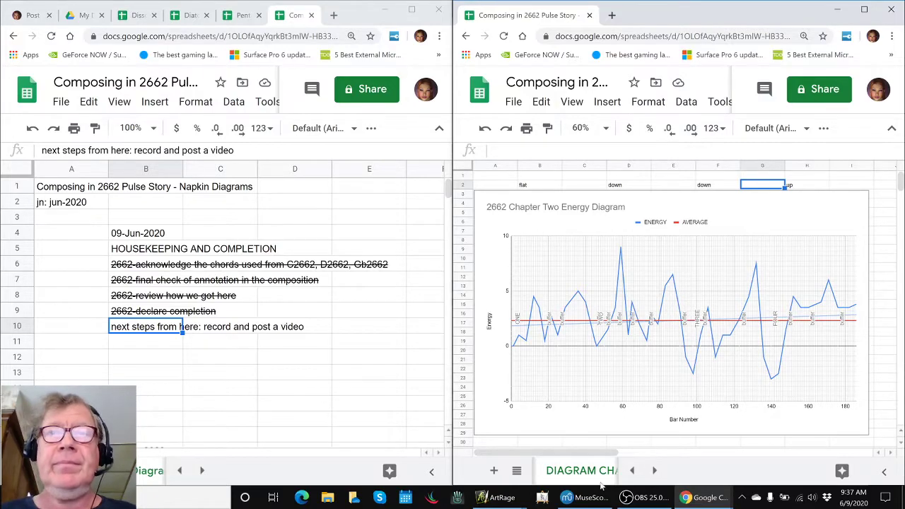
{"action": "left_click", "coordinate": [585, 498]}
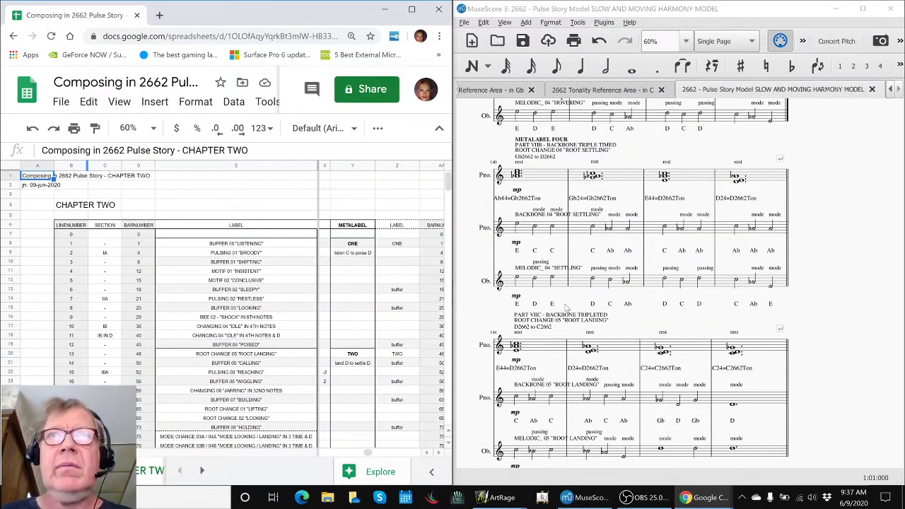
- Locate the ROOT CHANGE 04 ROOT SETTLING row in the Chapter Two table alongside the score
{"action": "scroll", "scroll_direction": "down", "scroll_amount": 3}
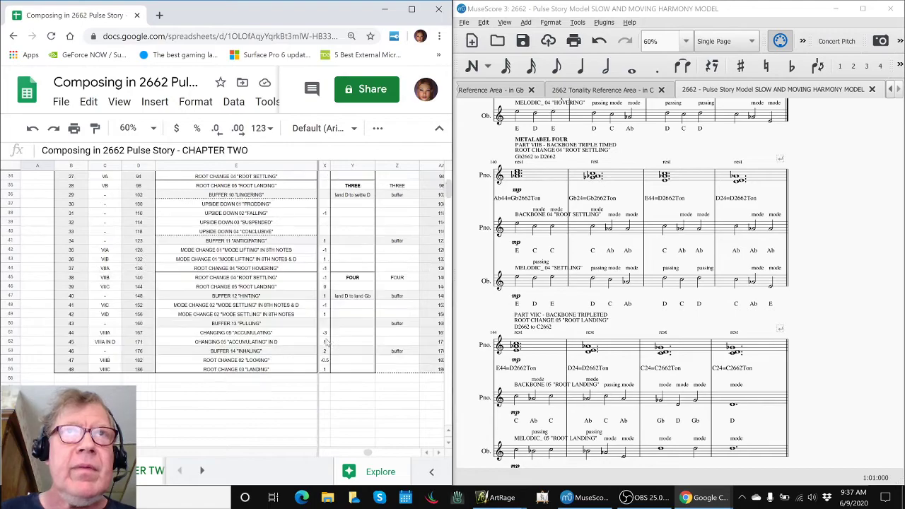
{"action": "left_click", "coordinate": [236, 277]}
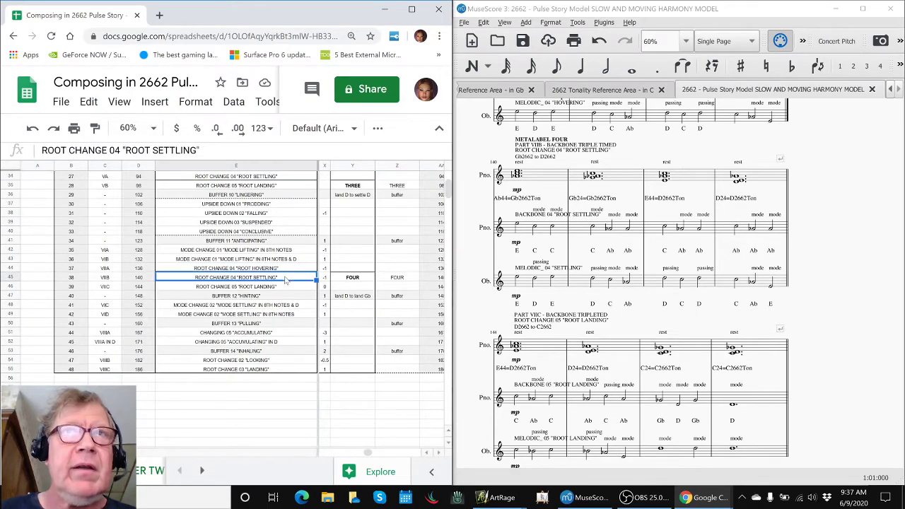
{"action": "left_click", "coordinate": [534, 176]}
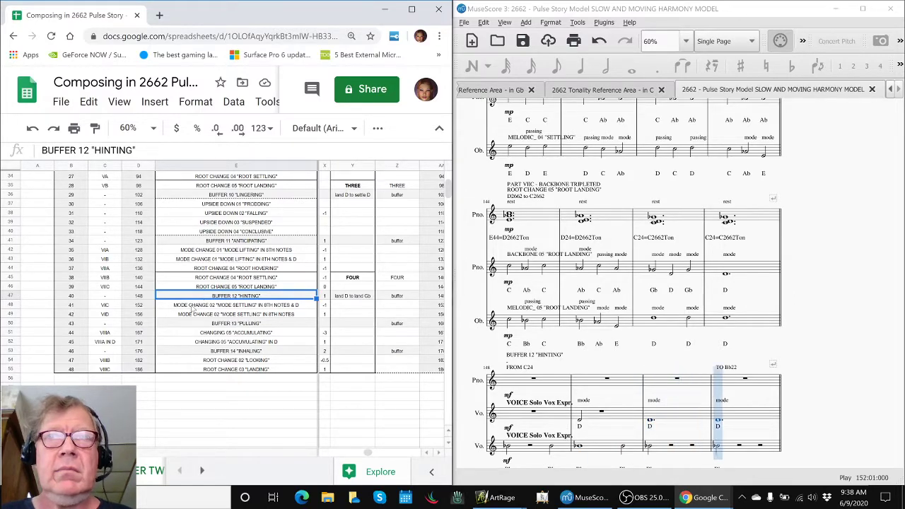
- Follow the playing score down to the ROOT CHANGE 03 LANDING row around bar 190
{"action": "scroll", "scroll_direction": "down", "scroll_amount": 3}
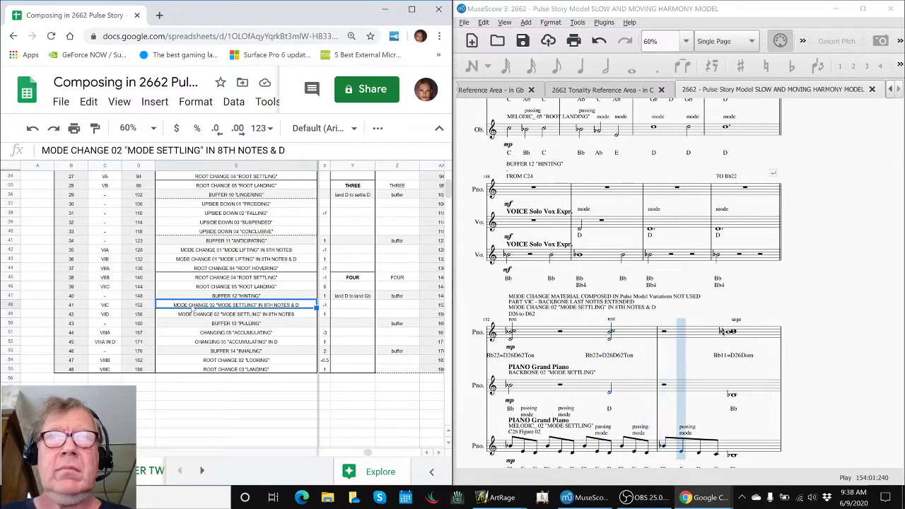
{"action": "scroll", "scroll_direction": "down", "scroll_amount": 3}
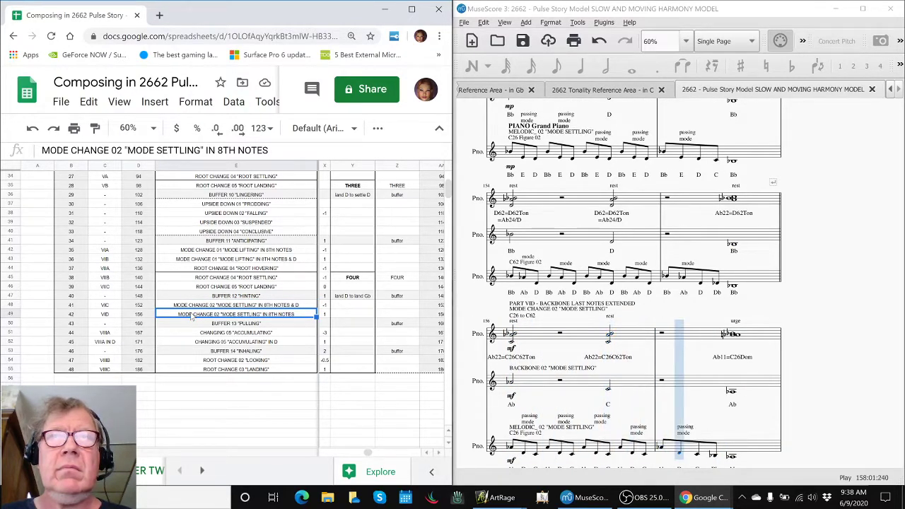
{"action": "scroll", "scroll_direction": "down", "scroll_amount": 3}
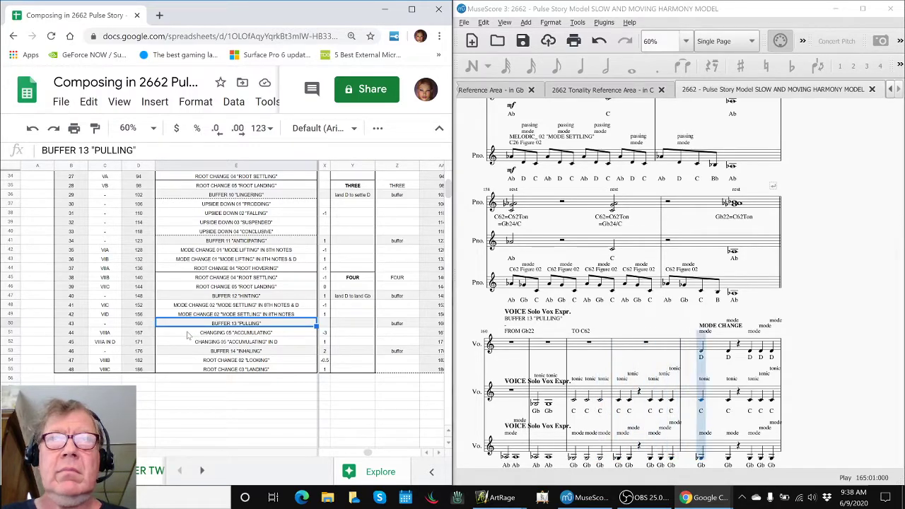
{"action": "scroll", "scroll_direction": "down", "scroll_amount": 3}
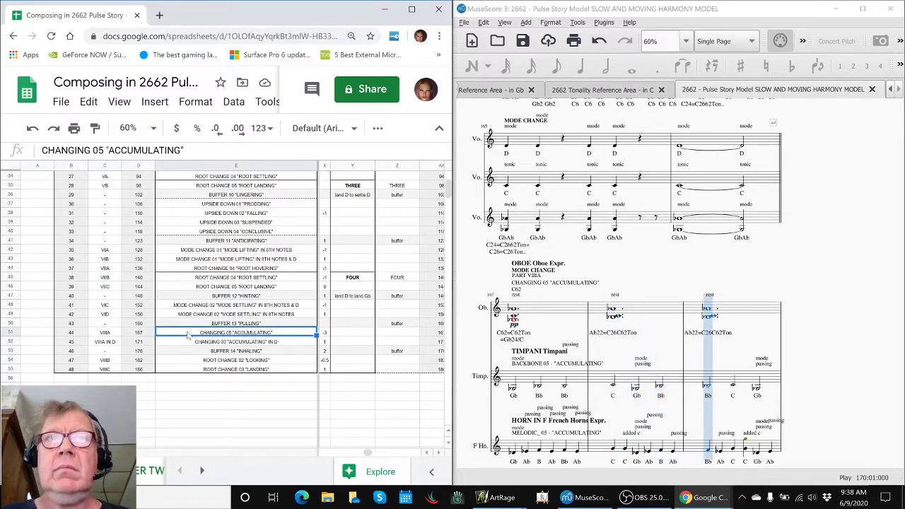
{"action": "scroll", "scroll_direction": "down", "scroll_amount": 3}
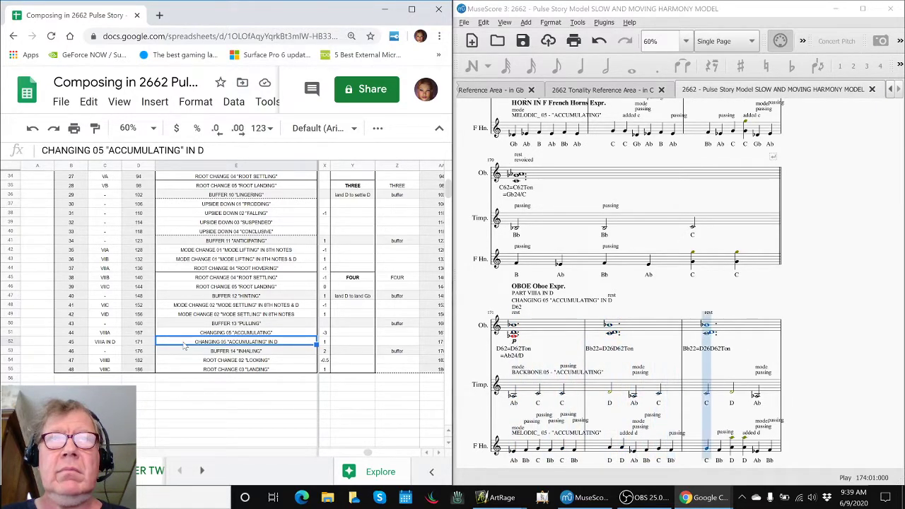
{"action": "scroll", "scroll_direction": "down", "scroll_amount": 3}
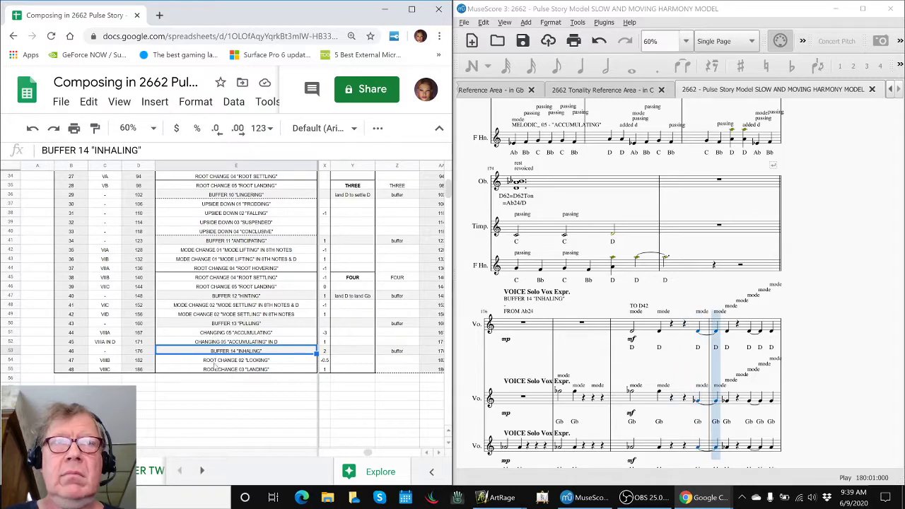
{"action": "scroll", "scroll_direction": "down", "scroll_amount": 3}
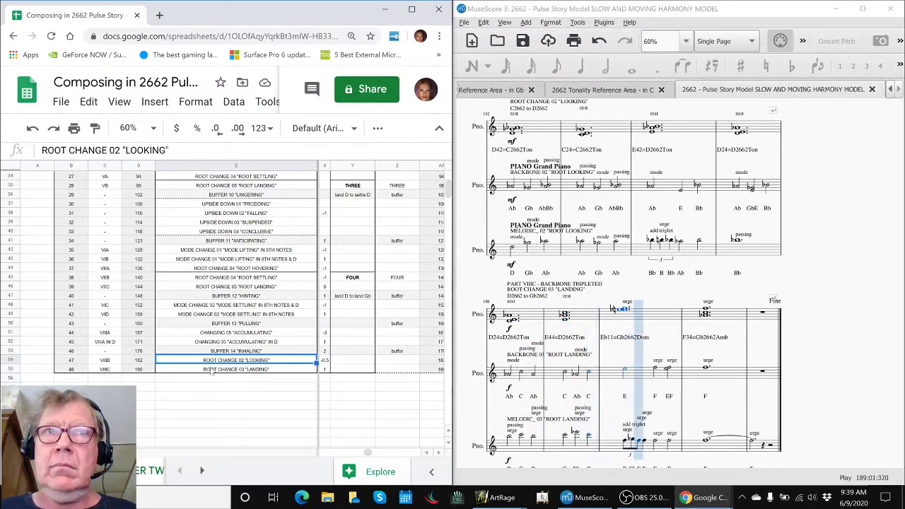
{"action": "left_click", "coordinate": [236, 370]}
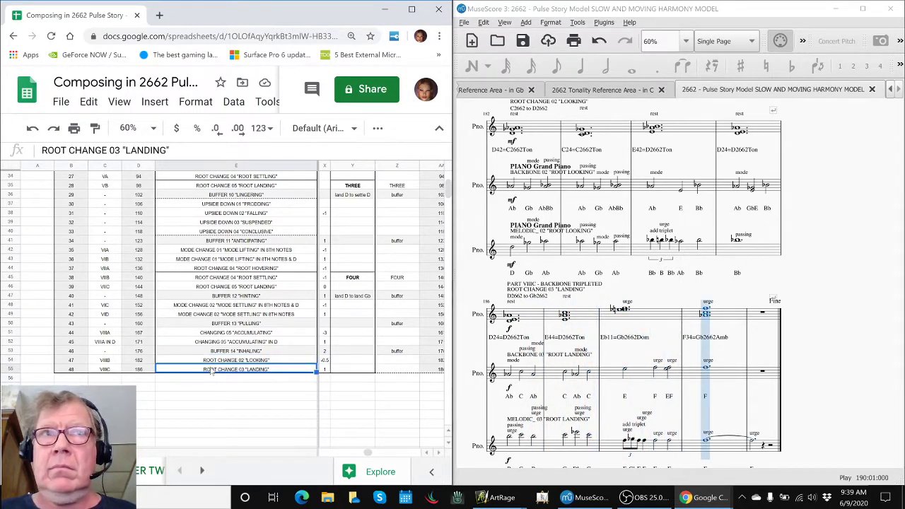